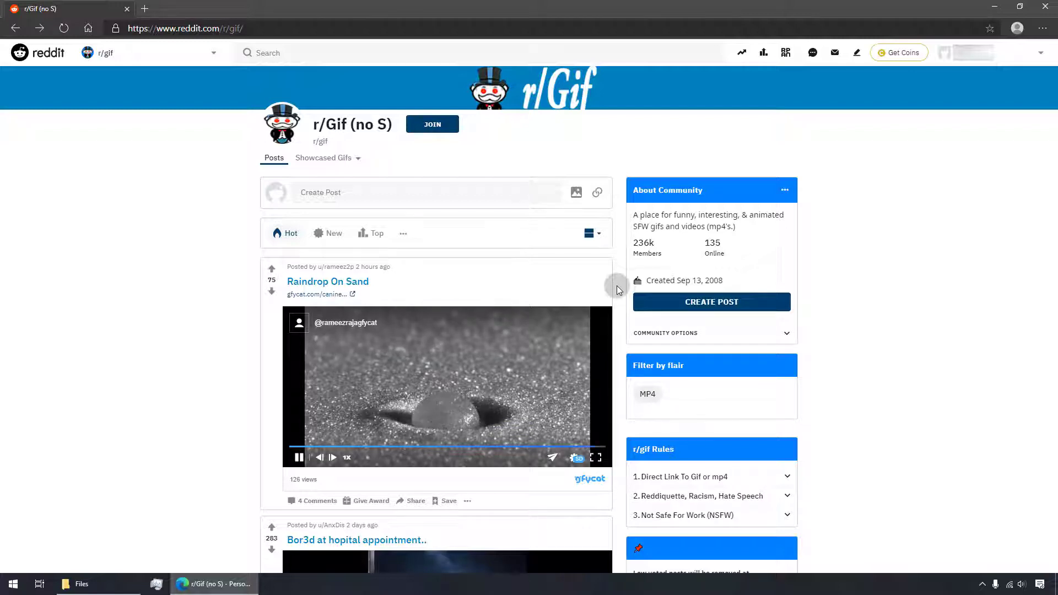
Scroll the feed, then go to User Settings from the top-right account dropdown.
scroll(down, 3)
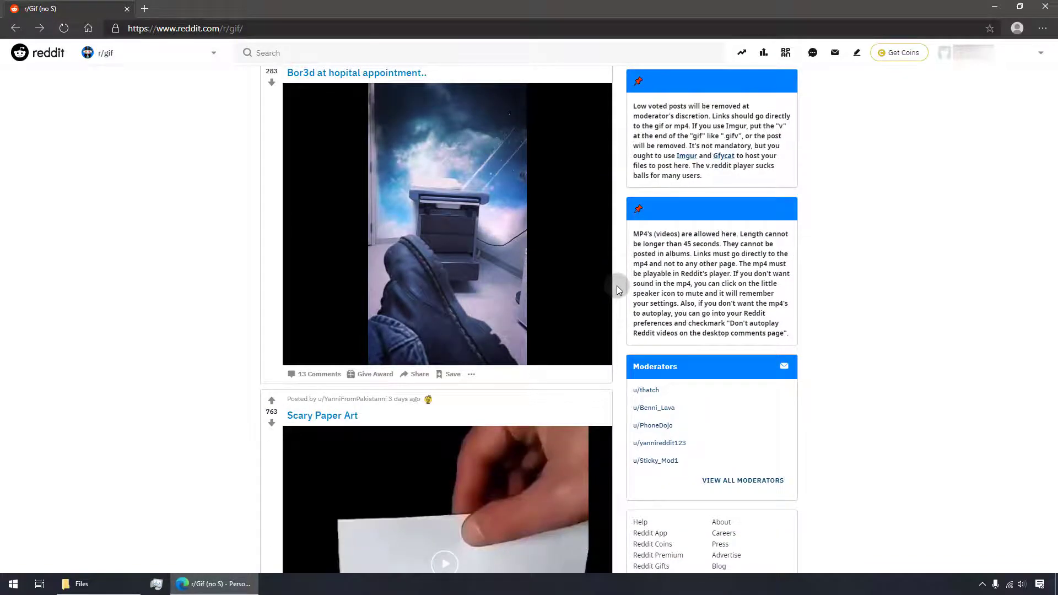
scroll(down, 3)
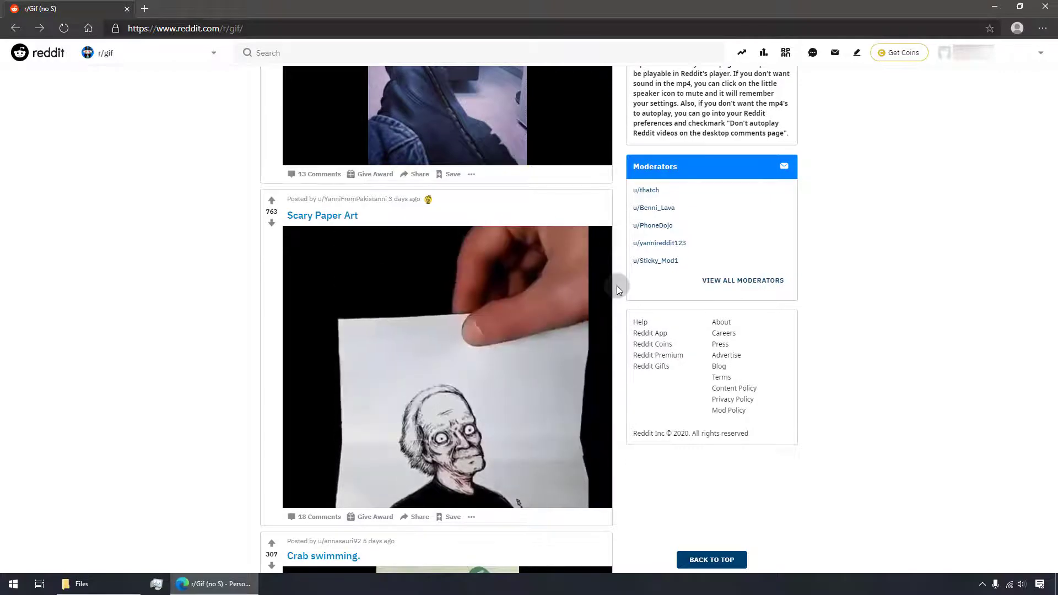
scroll(down, 3)
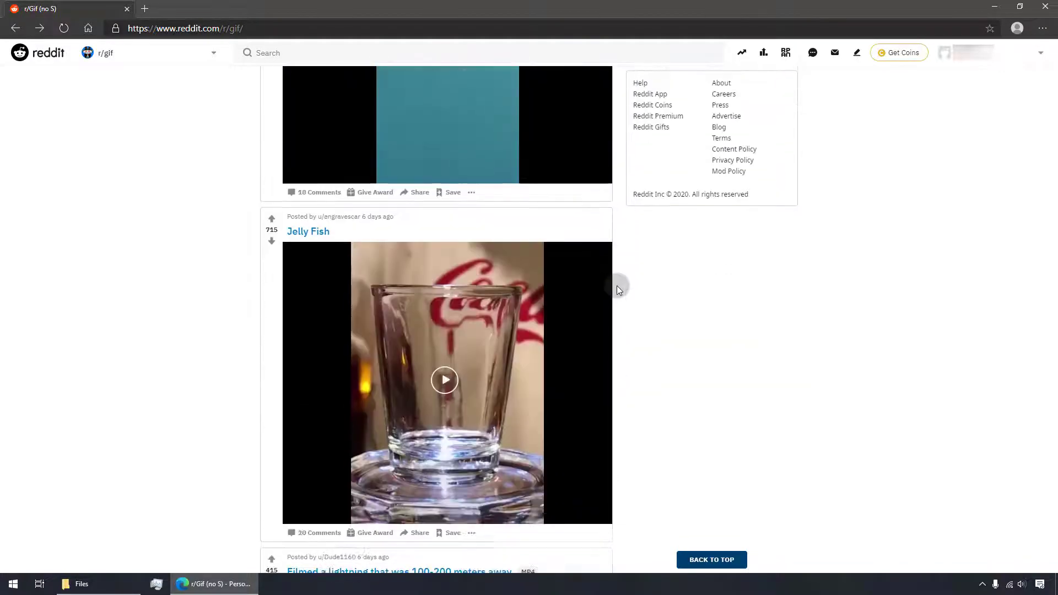
scroll(down, 3)
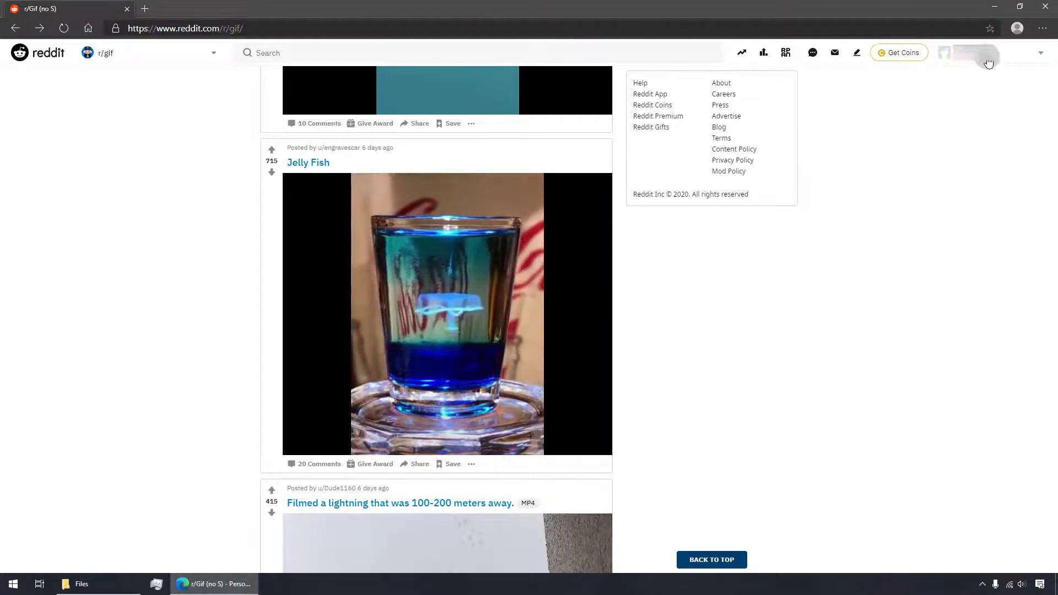
click(987, 58)
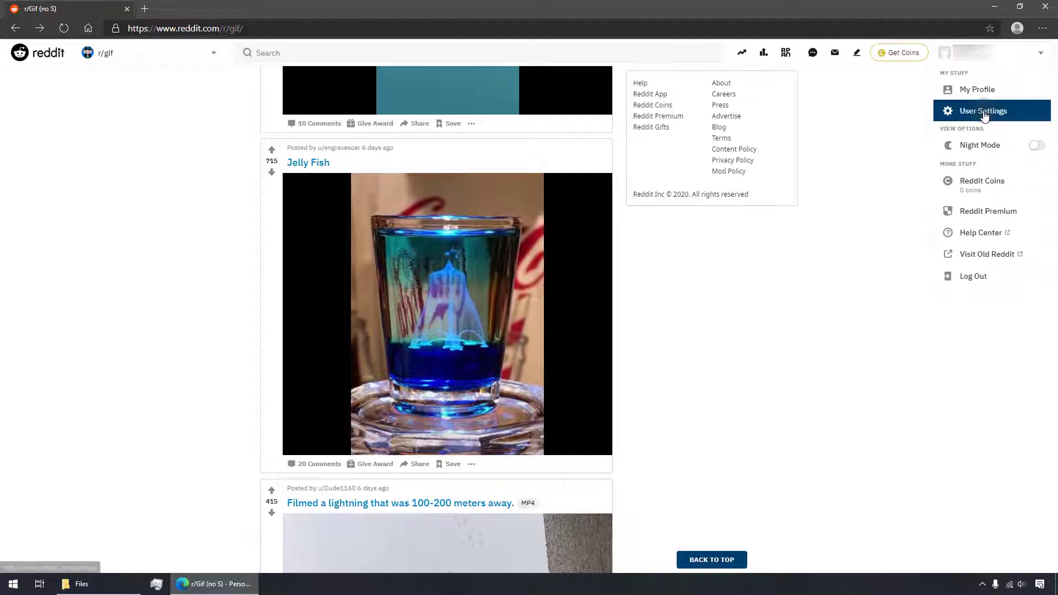
click(983, 111)
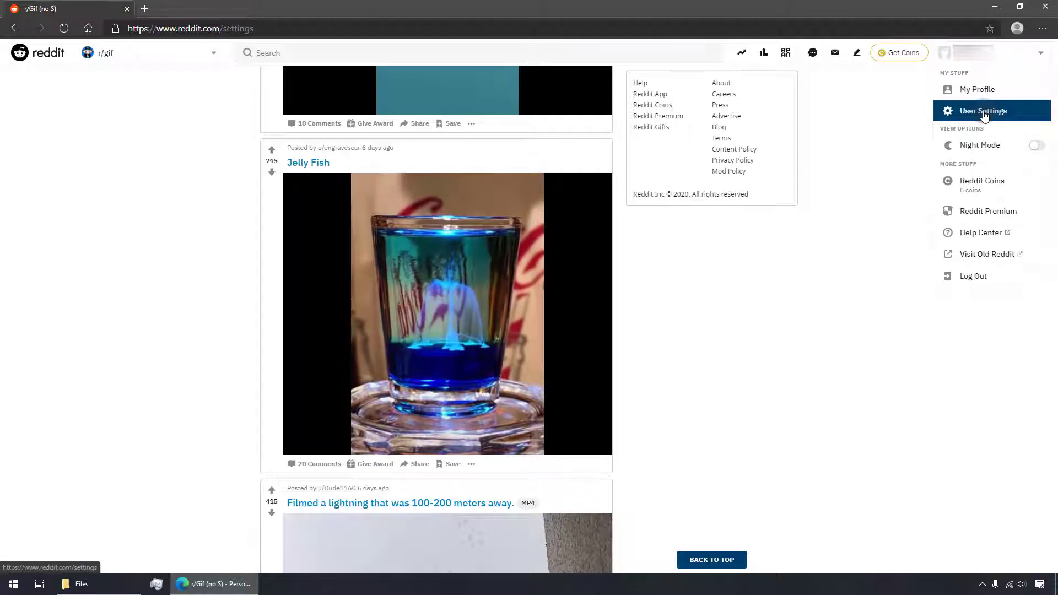
click(983, 111)
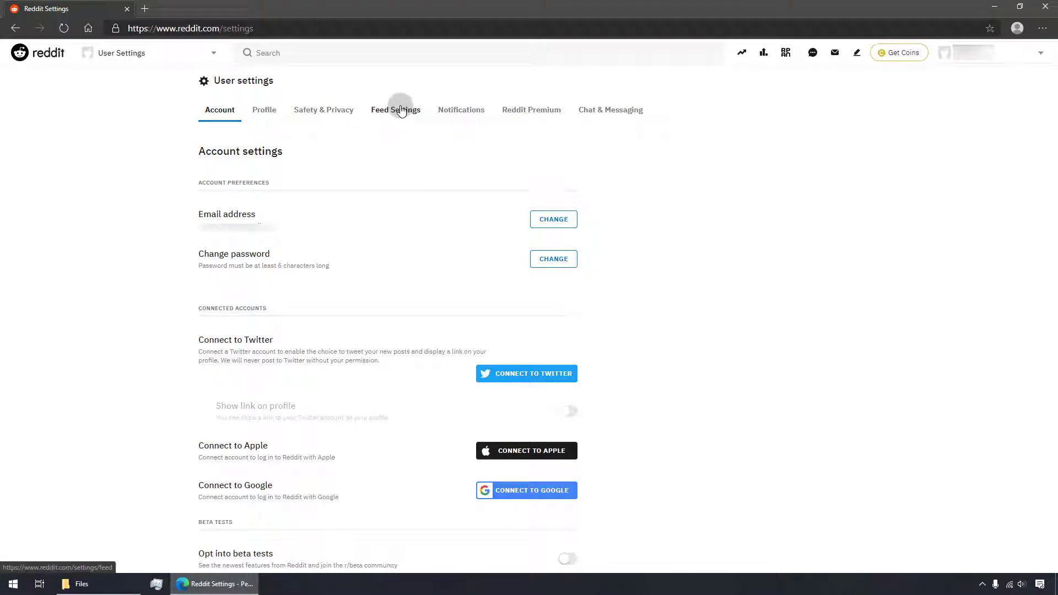
Switch off Autoplay media in Feed Settings, then enter the r/gif community URL.
click(395, 109)
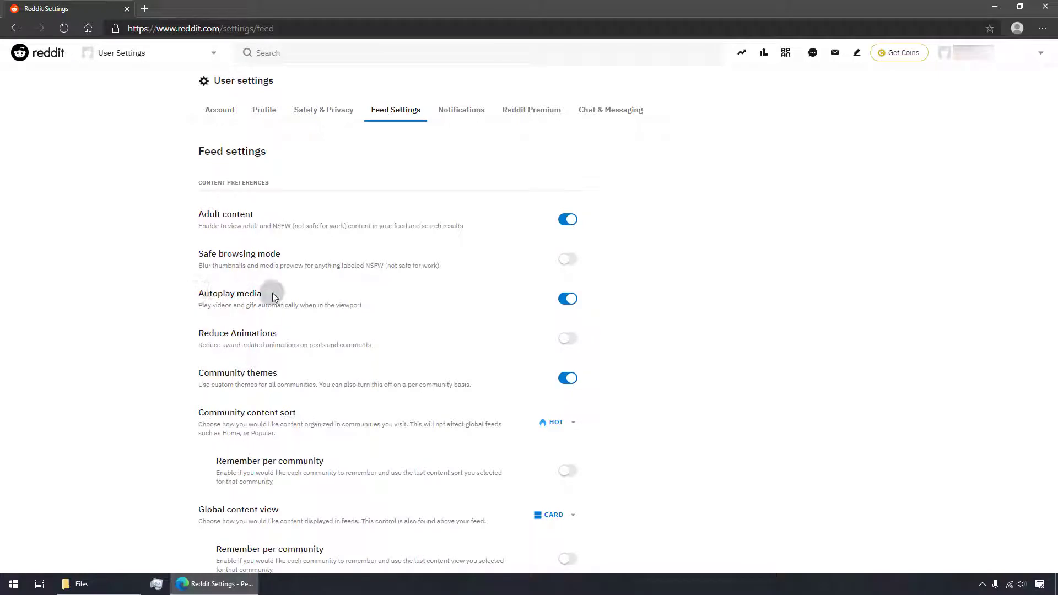
mouse_move(195, 310)
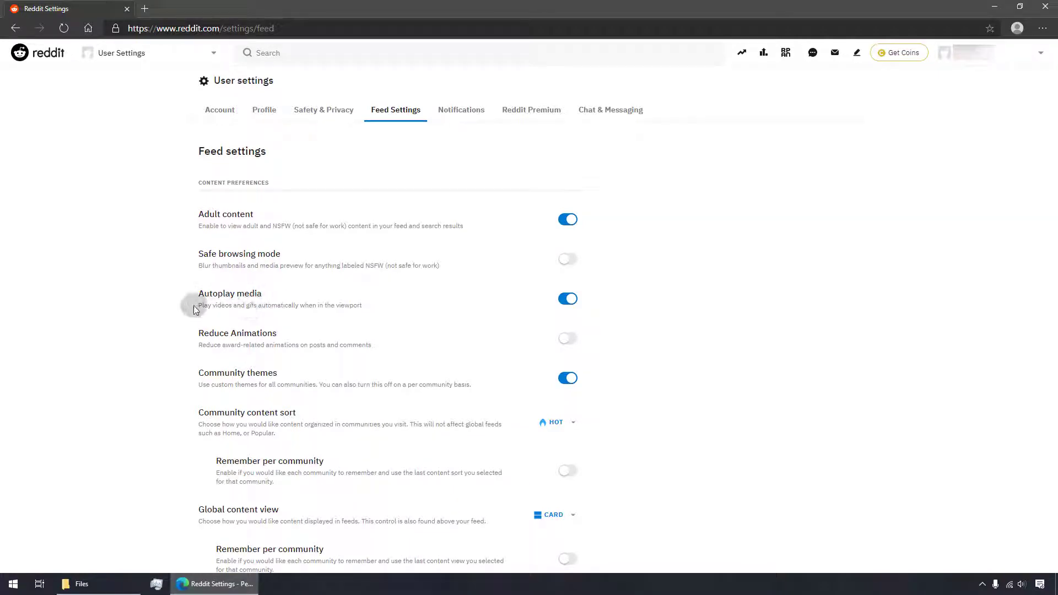
mouse_move(364, 308)
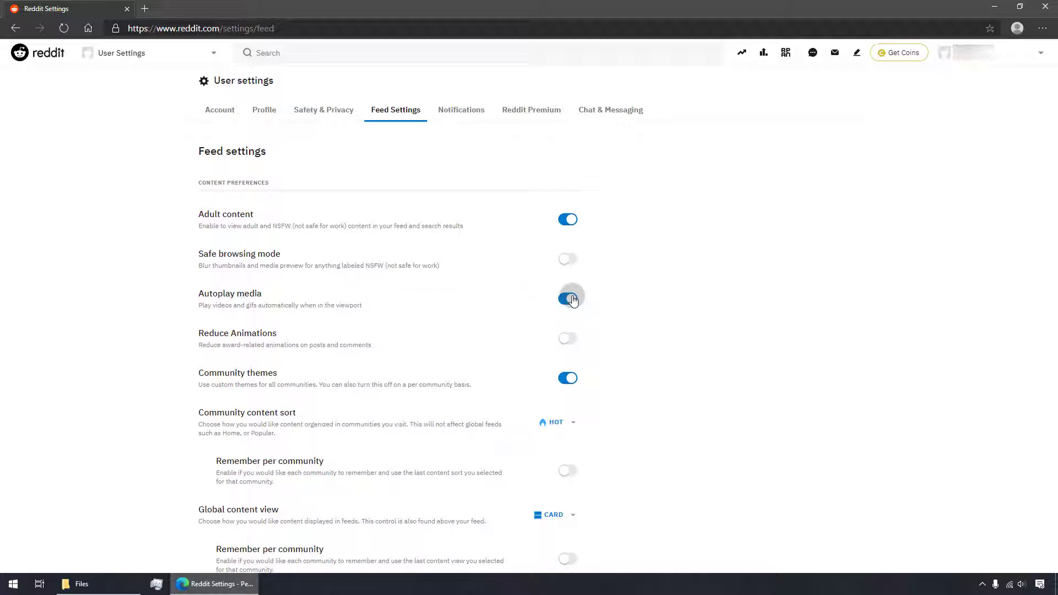
click(567, 299)
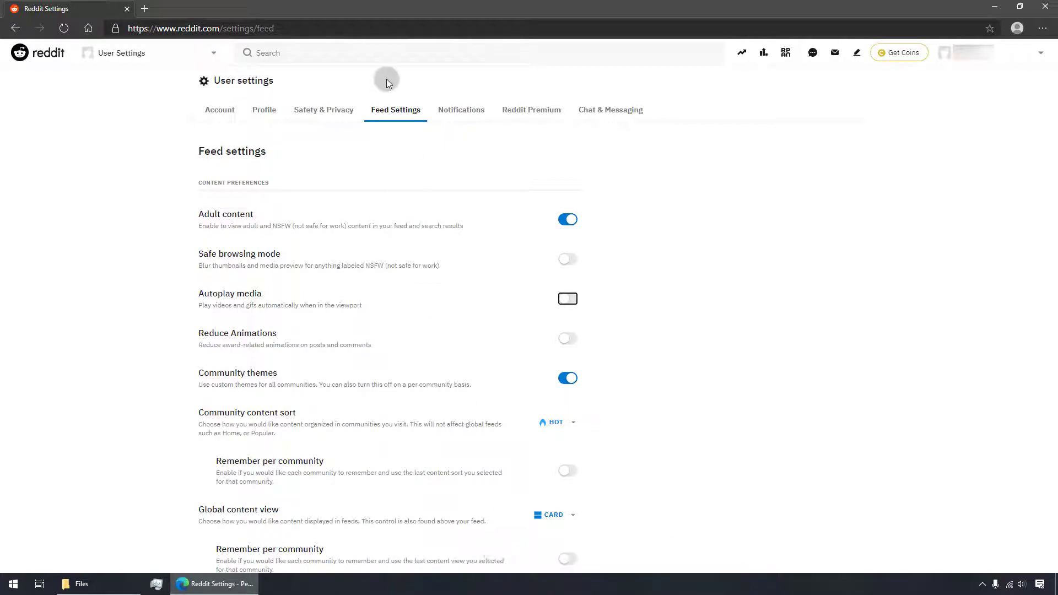
text(https://www.reddit.com/r/gif/)
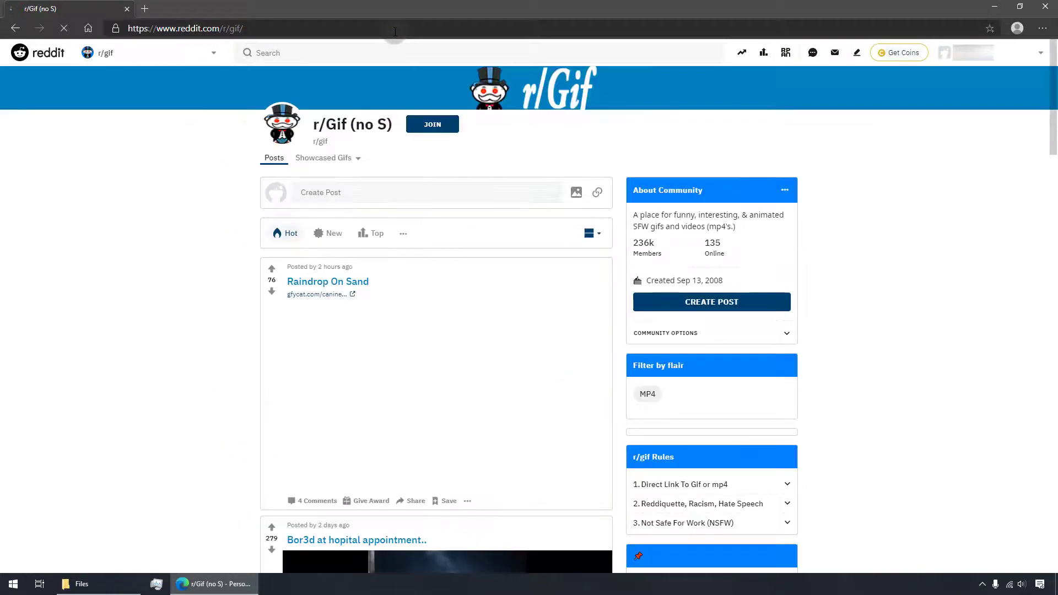
Scroll through the r/gif feed to confirm videos stay paused instead of autoplaying.
scroll(down, 3)
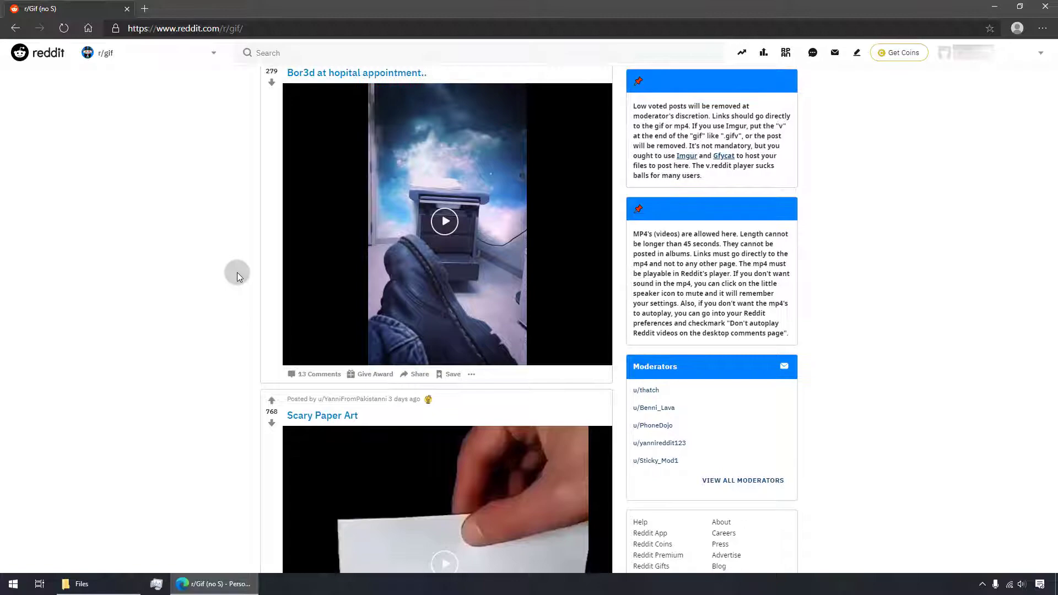
scroll(down, 3)
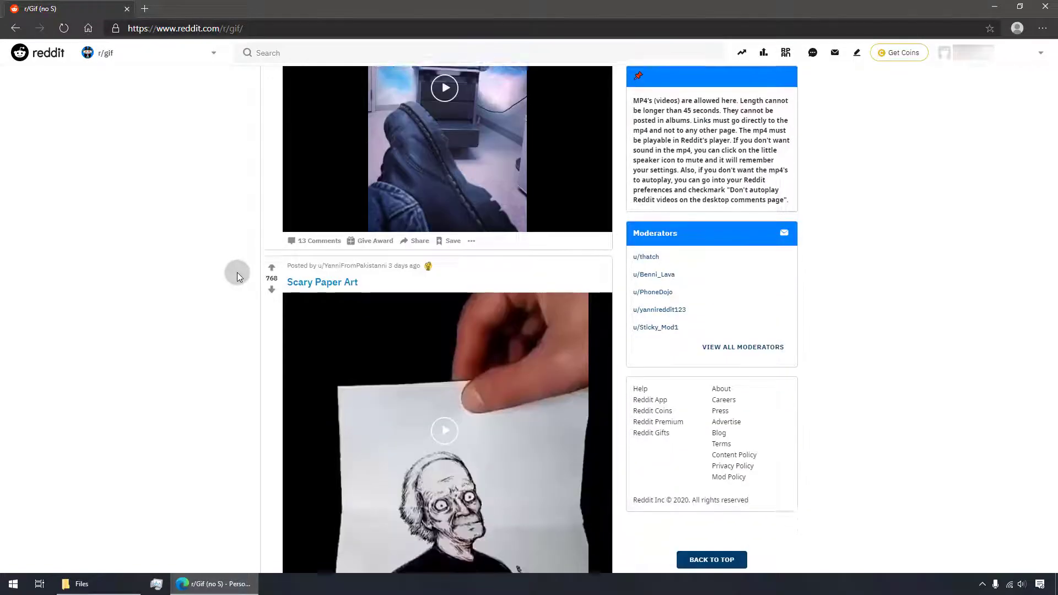
scroll(down, 3)
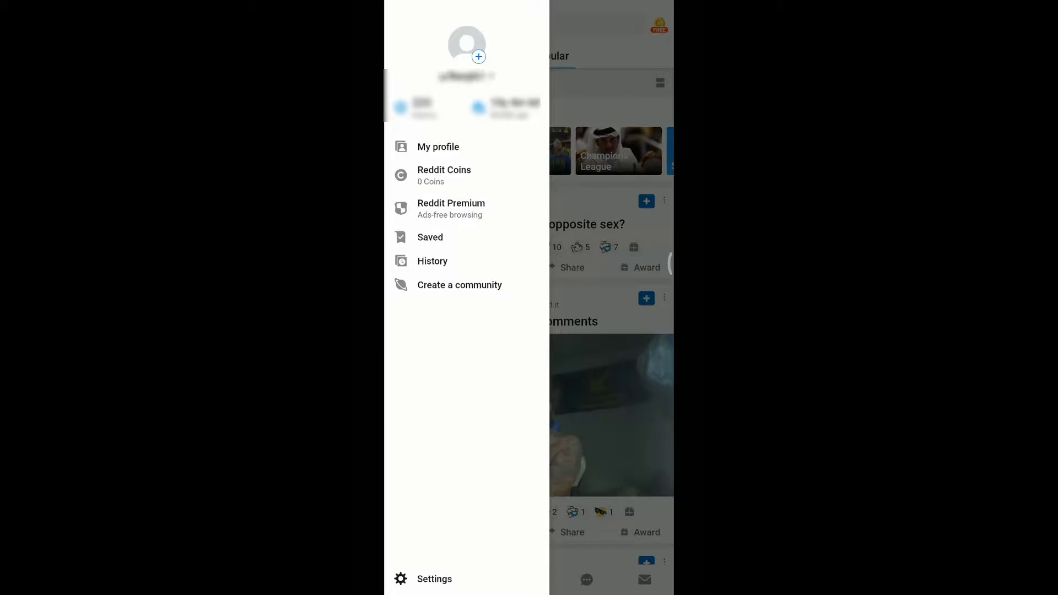
Tap Settings at the bottom of the Android app's profile drawer.
click(434, 578)
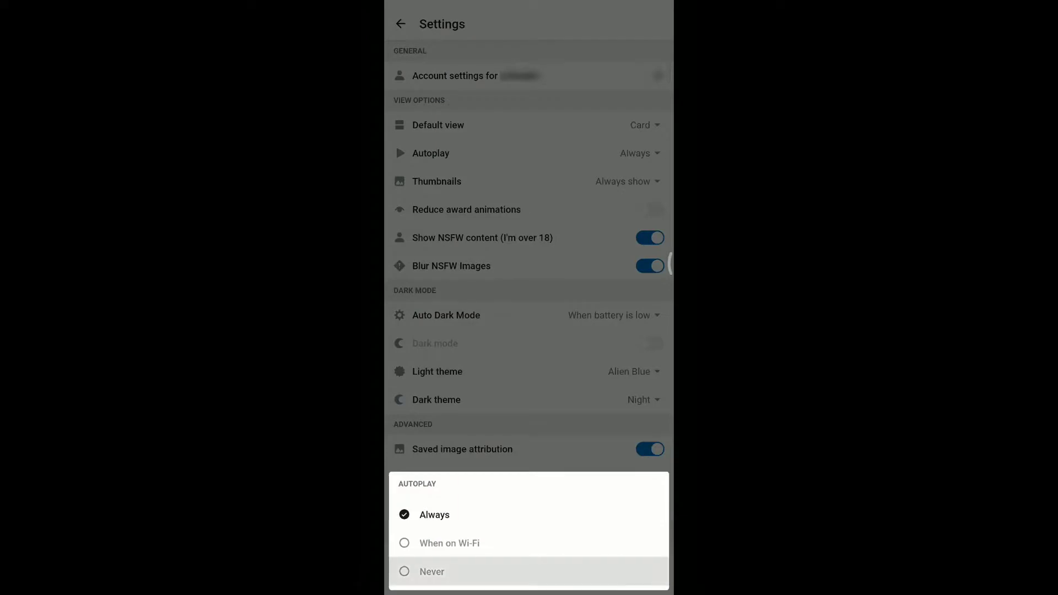
Change the app's Autoplay option from Always to Never.
click(430, 571)
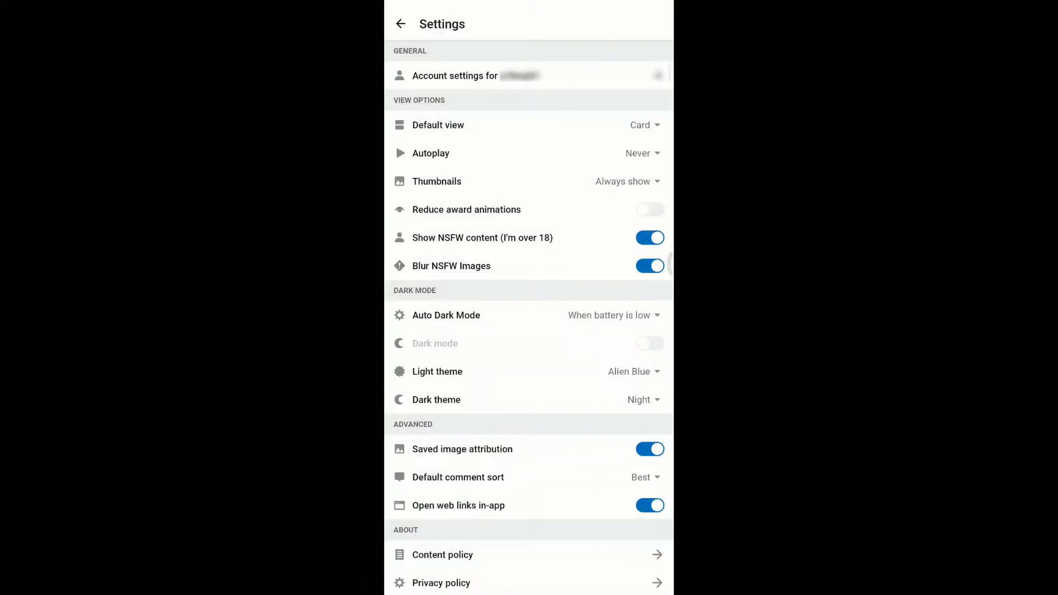